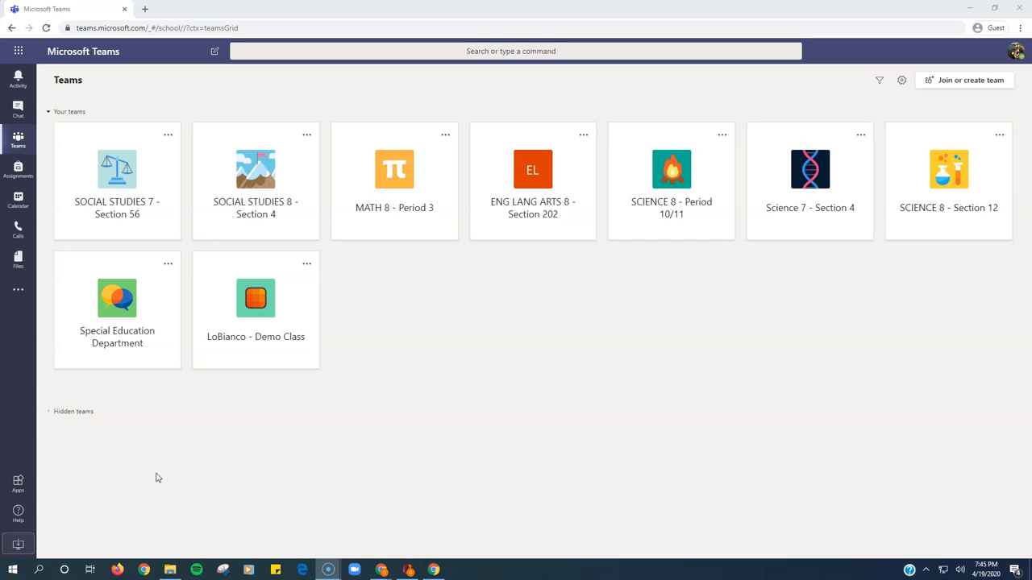
mouse_move(416, 242)
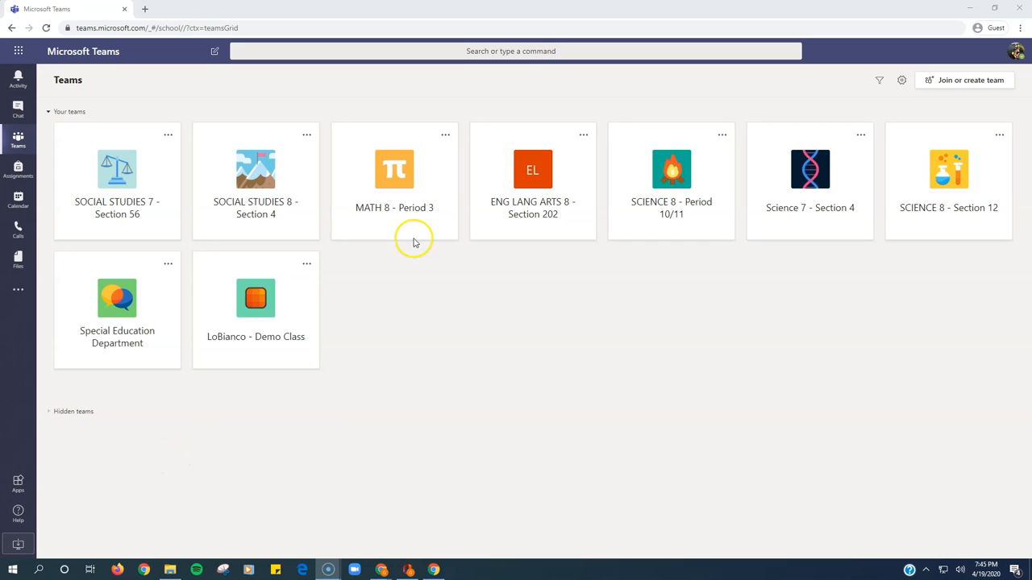
- Enter the SOCIAL STUDIES 7 - Section 56 team and its General channel
click(116, 177)
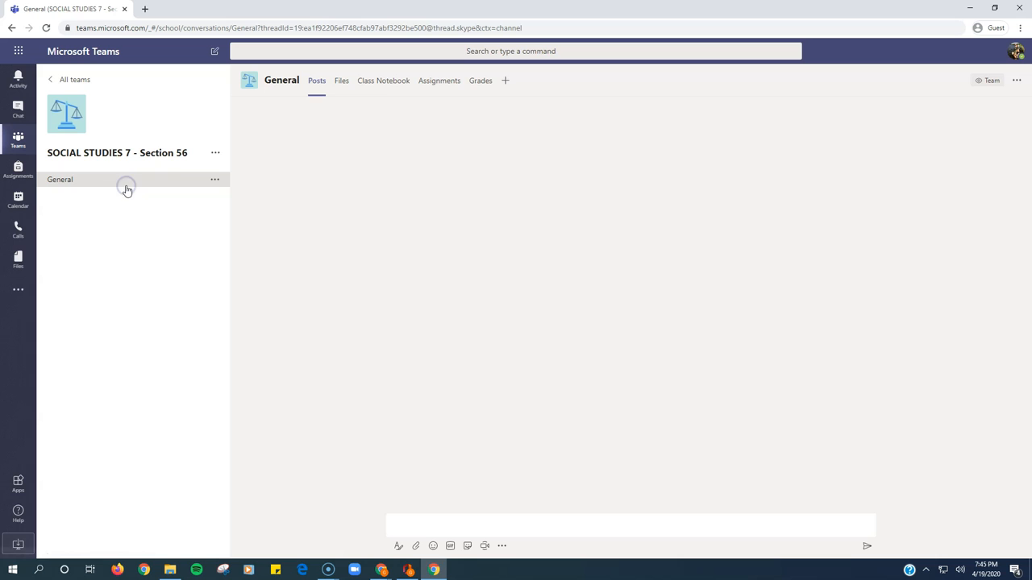
click(60, 179)
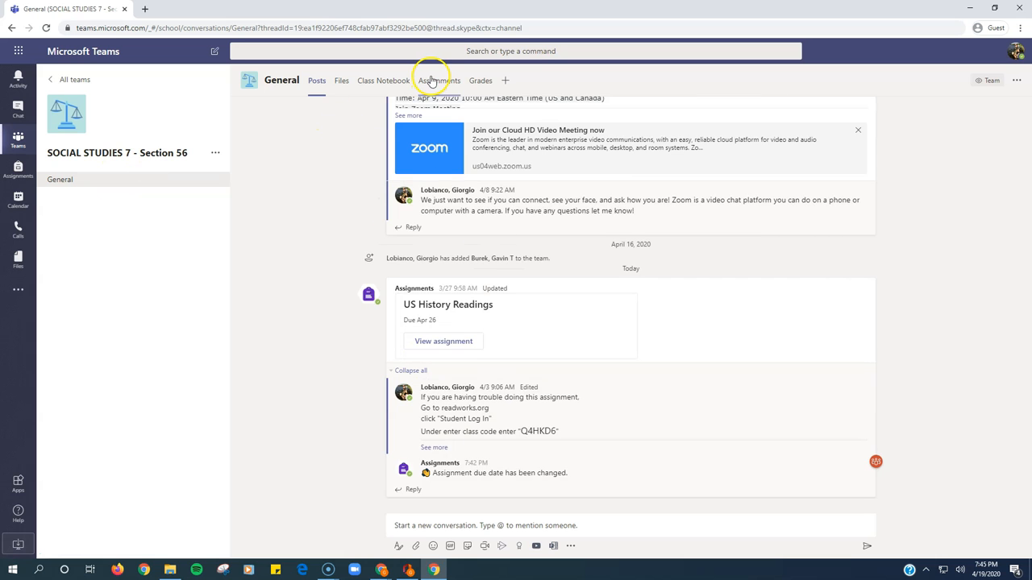
- Reach the US History Readings assignment from the Assignments list under Assigned
click(438, 80)
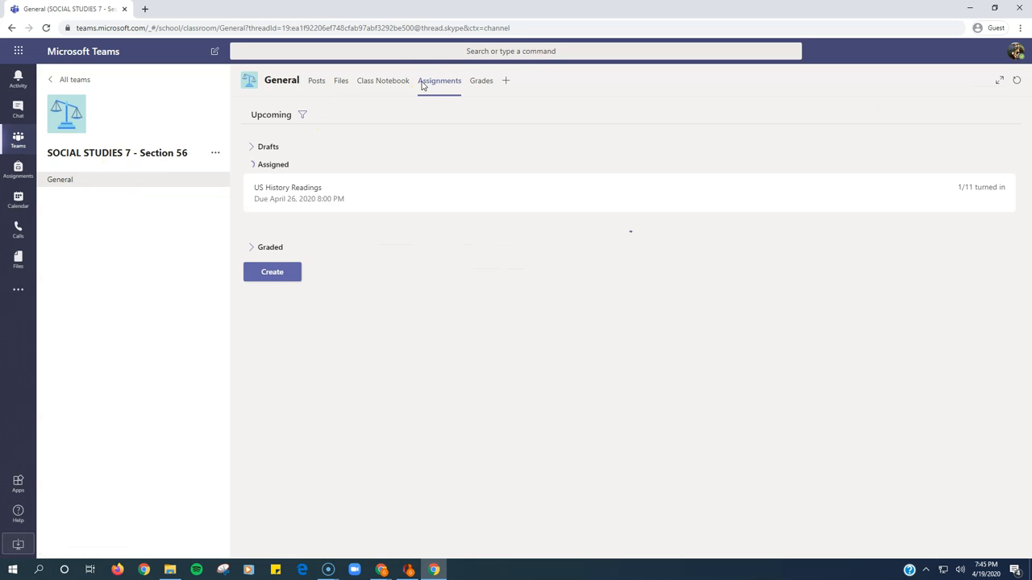
click(273, 164)
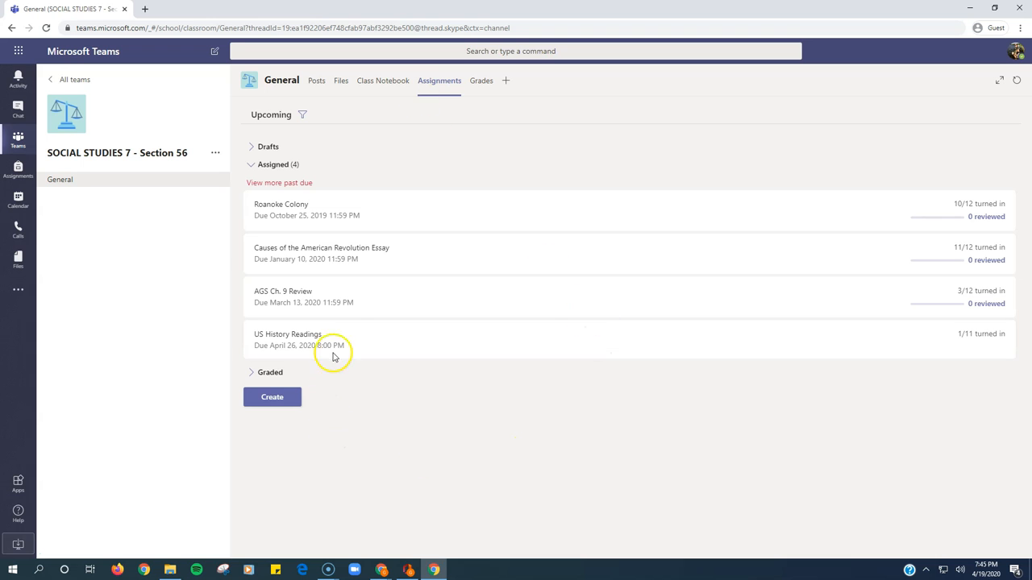
click(287, 334)
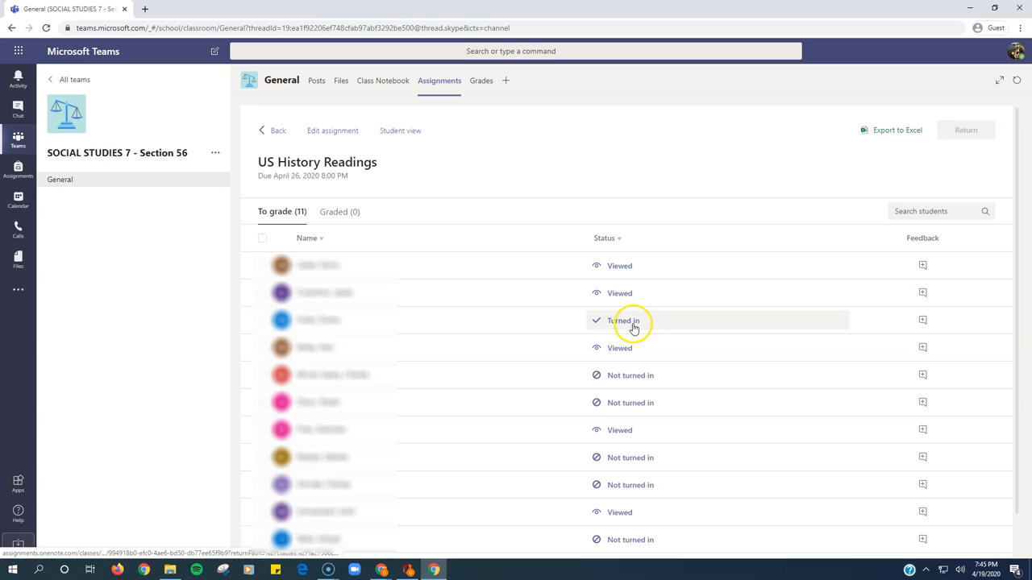
- View the turned-in student's US History Readings.docx from the Student Work panel
click(622, 321)
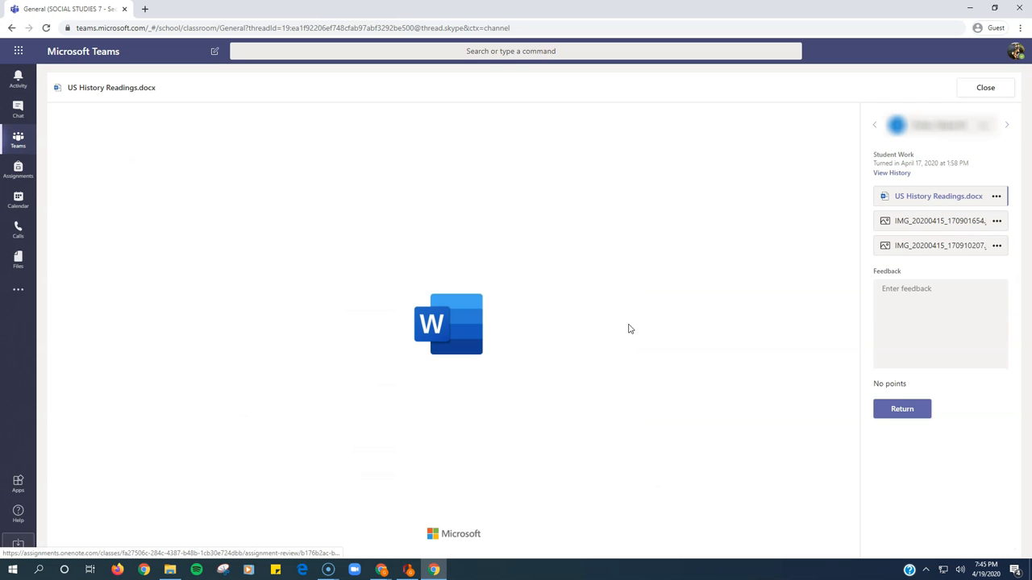
click(939, 197)
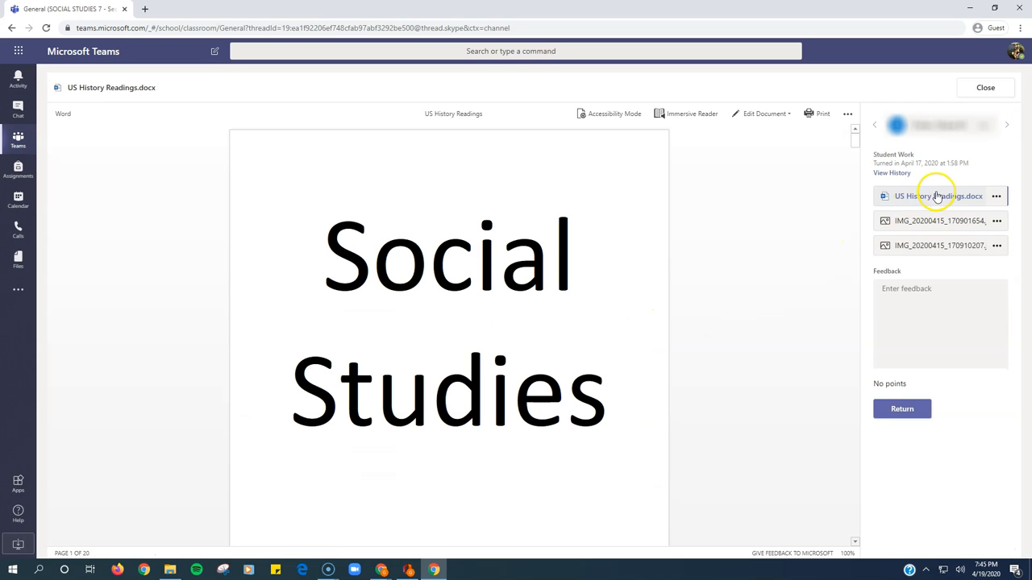
mouse_move(928, 197)
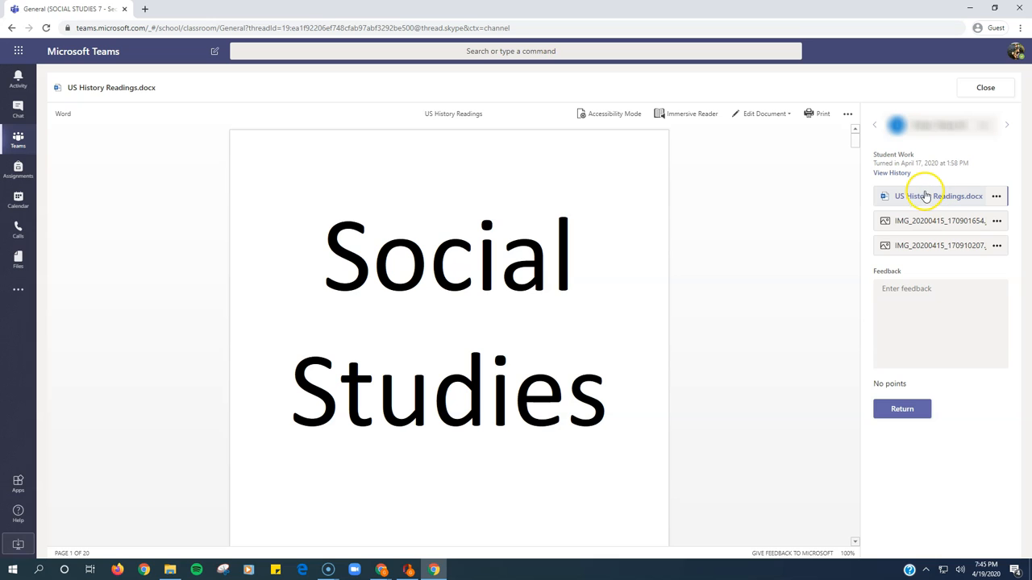
mouse_move(925, 245)
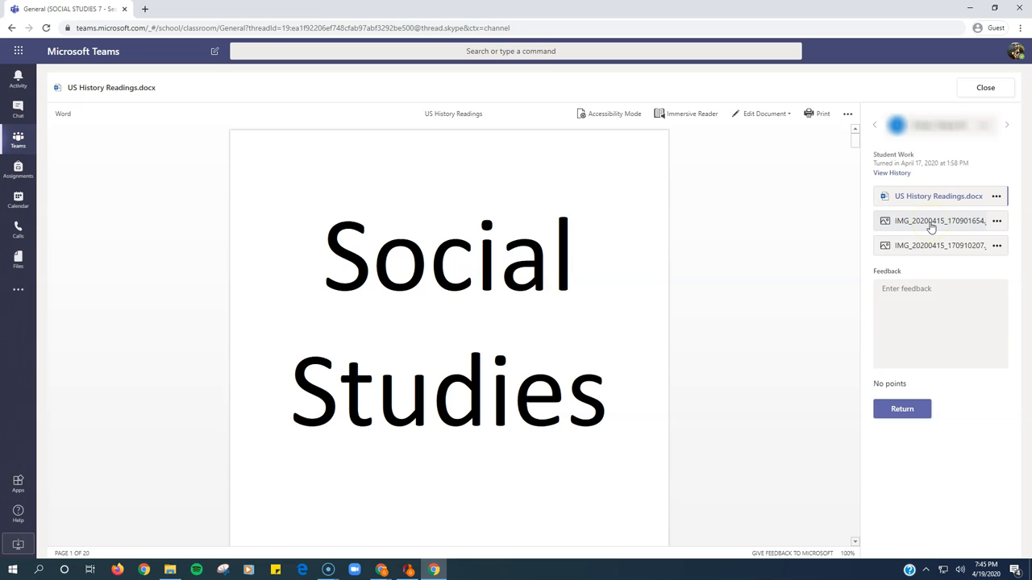
- View the first IMG_20200415 photo of handwritten work and move to the second
click(938, 221)
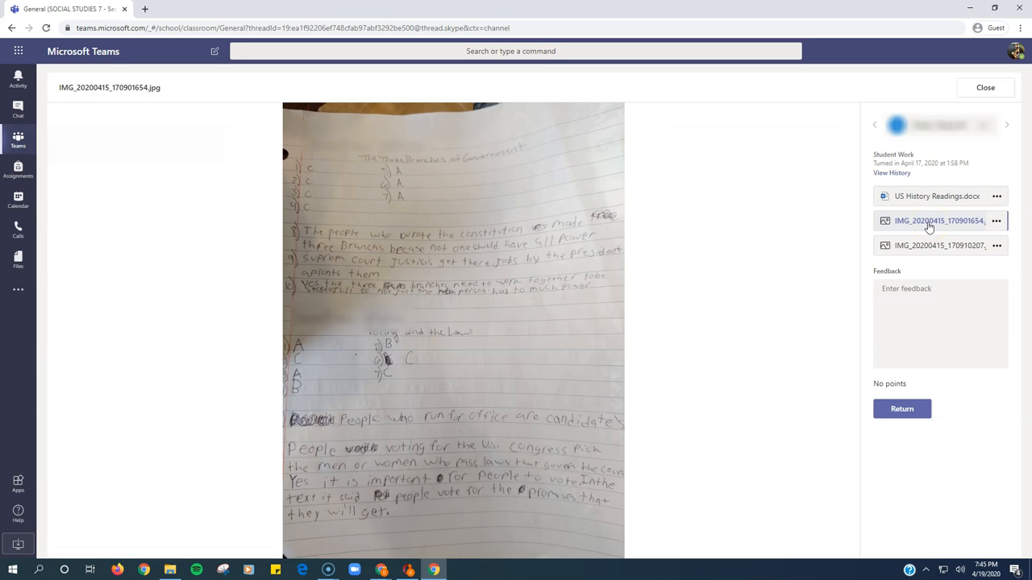
mouse_move(633, 259)
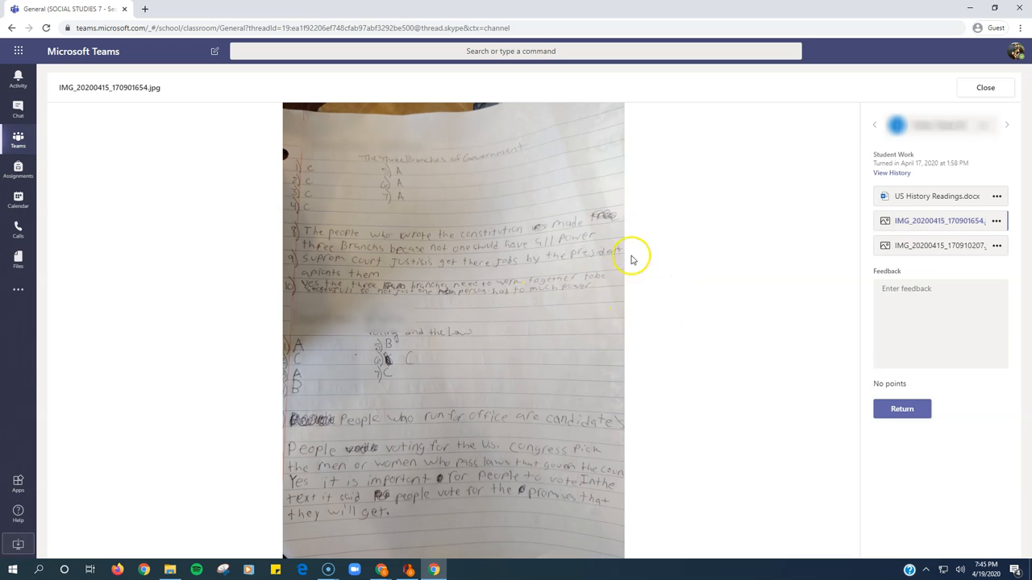
click(939, 245)
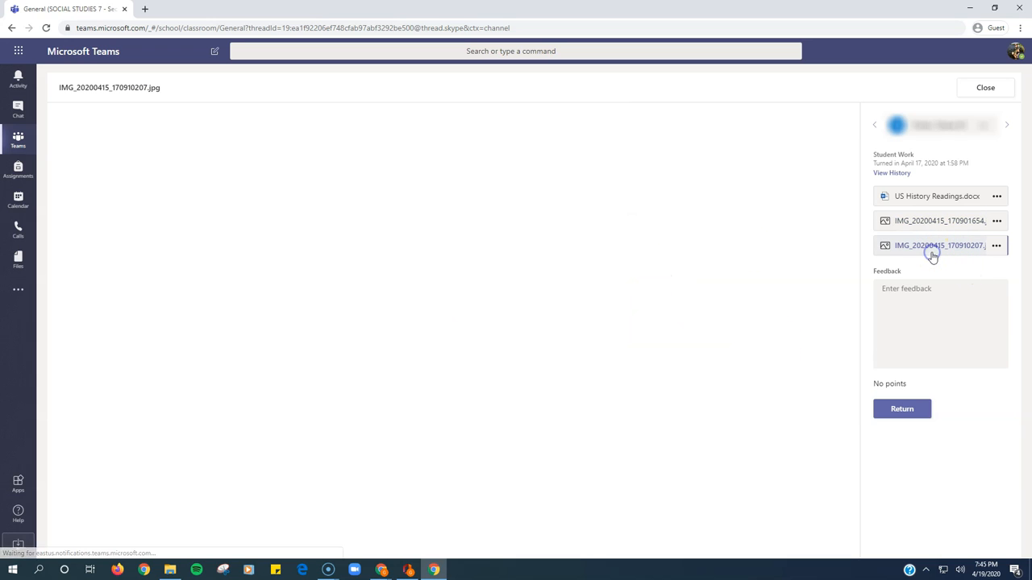
- Display the second IMG_20200415 photo of the student's handwritten notes
click(935, 245)
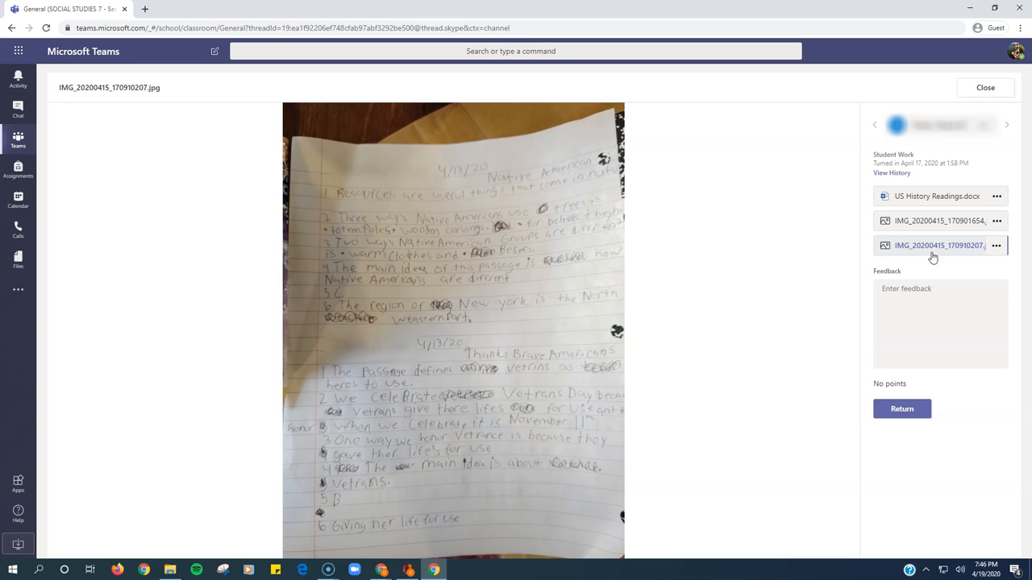
mouse_move(547, 403)
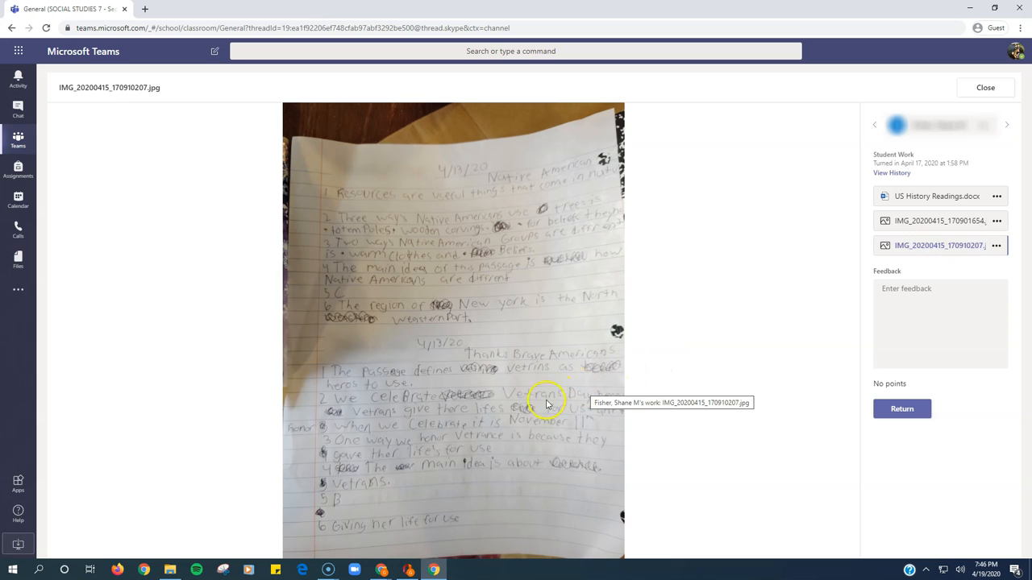